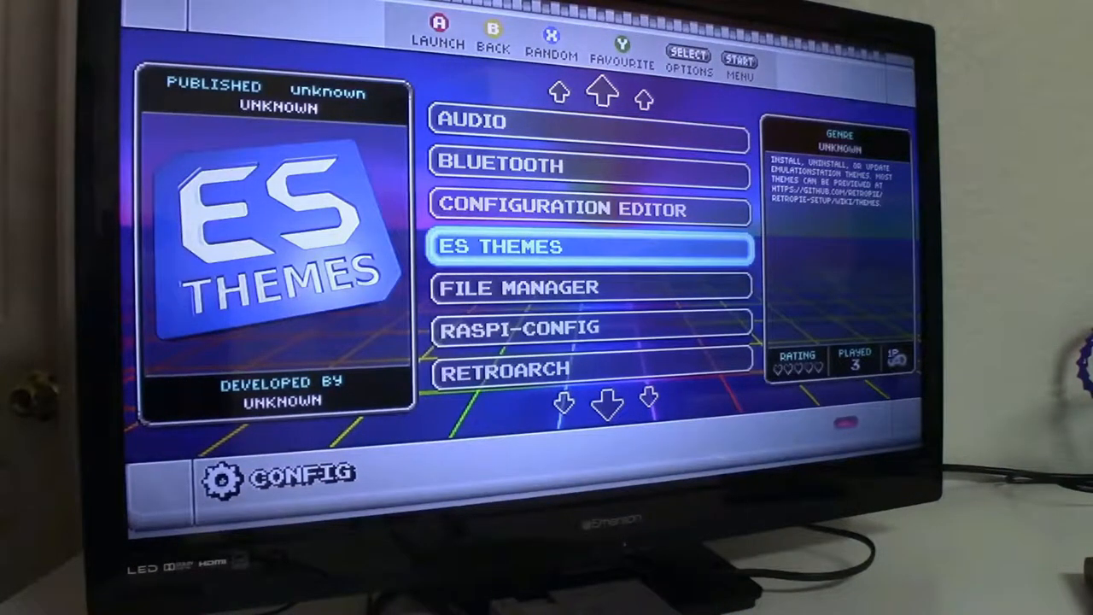
# - Move down the RetroPie config list to RASPI-CONFIG and reach Interfacing Options
pyautogui.scroll(-3)
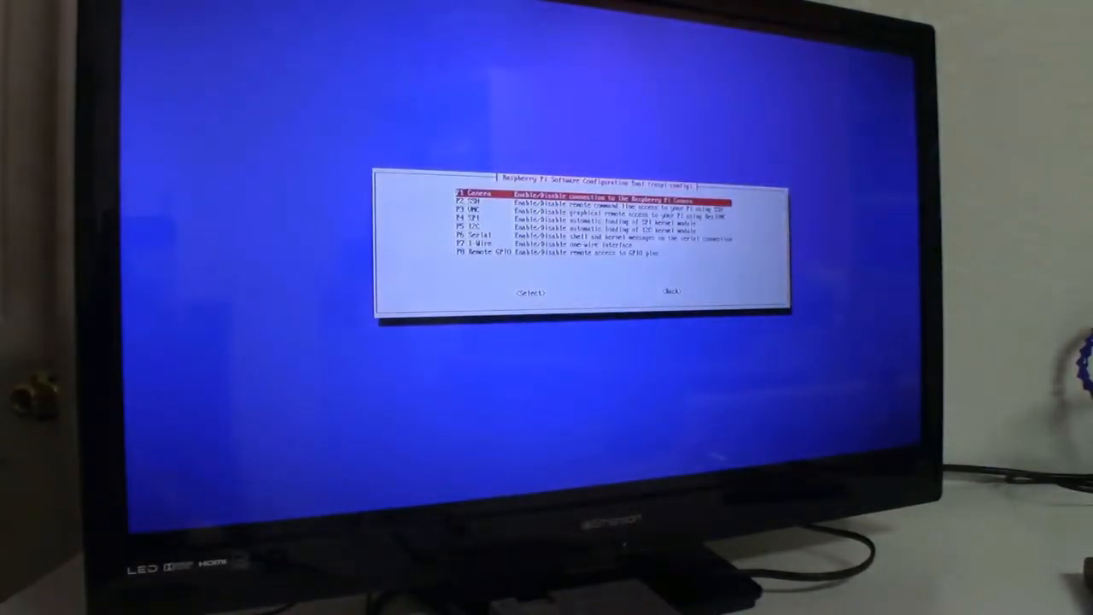
# - Return to the raspi-config main menu, browse its categories and move to Finish to exit
pyautogui.press('Down')
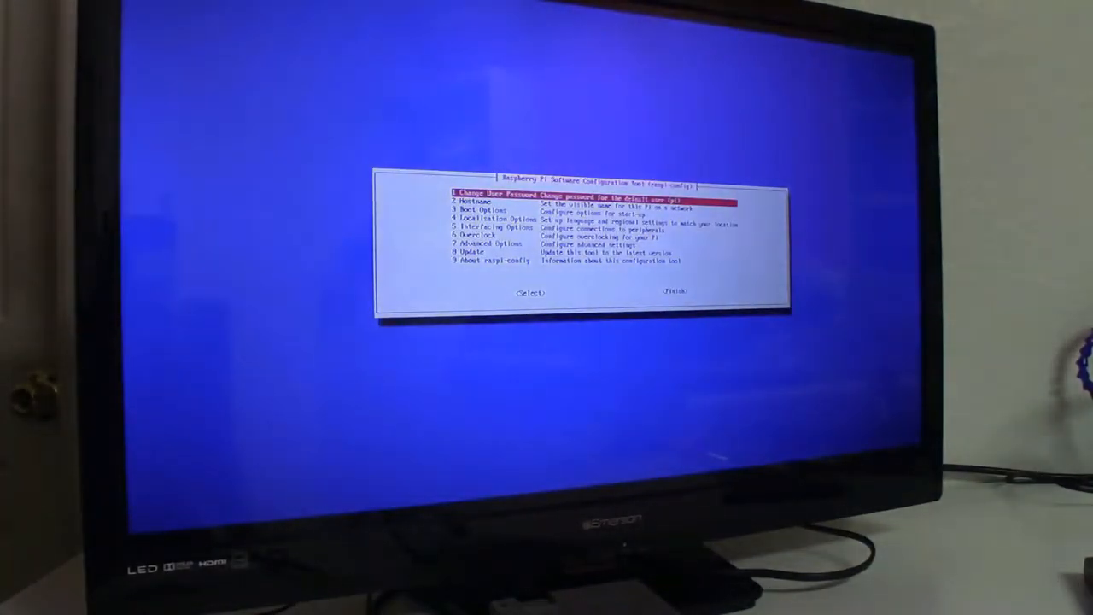
pyautogui.press('down')
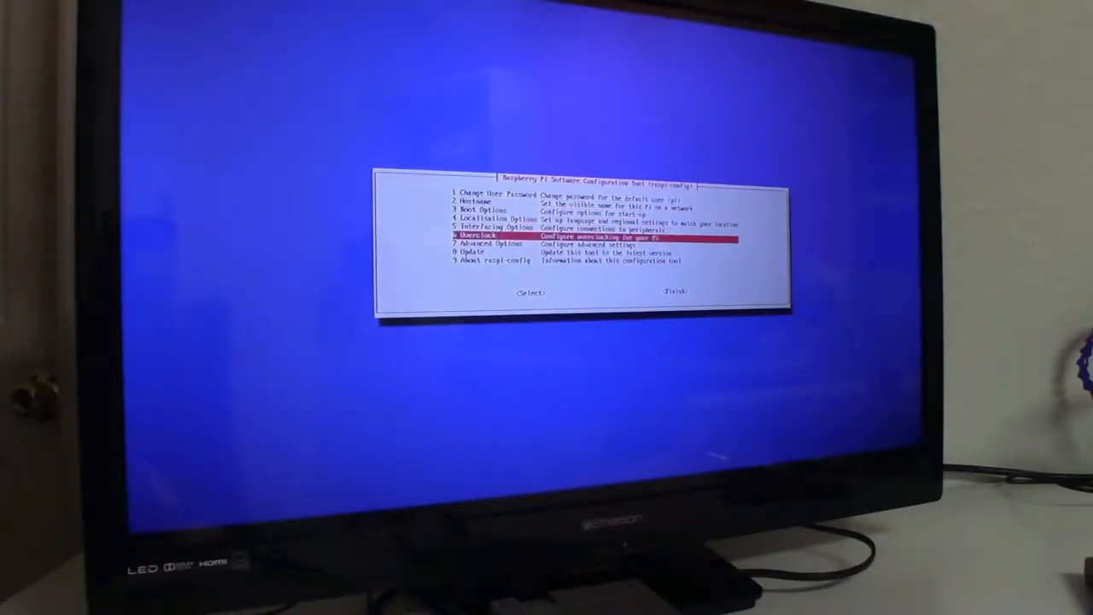
pyautogui.press('Up')
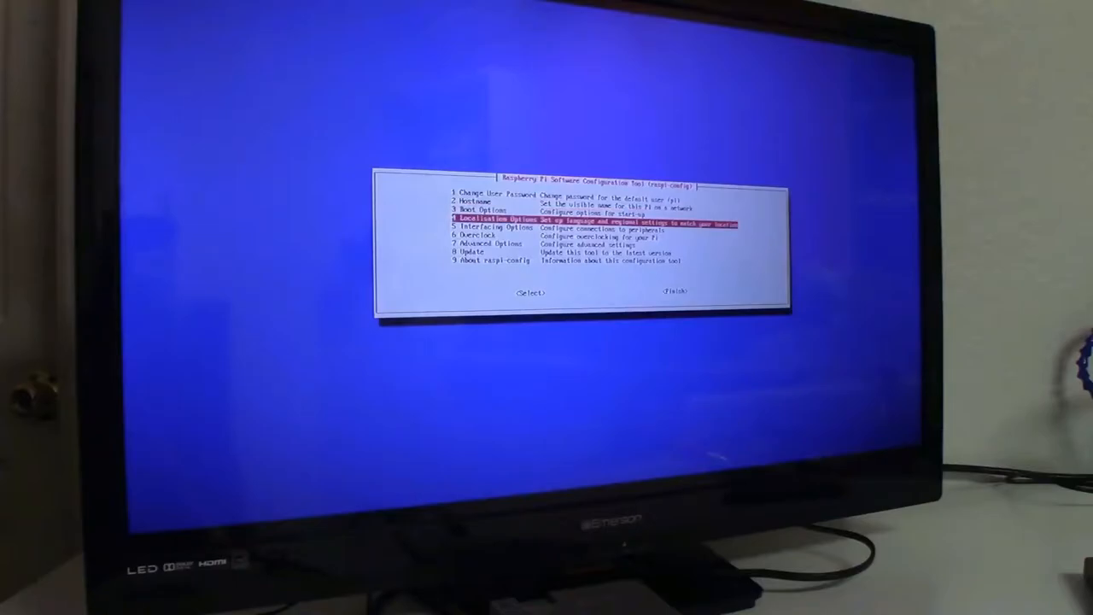
pyautogui.press('Down')
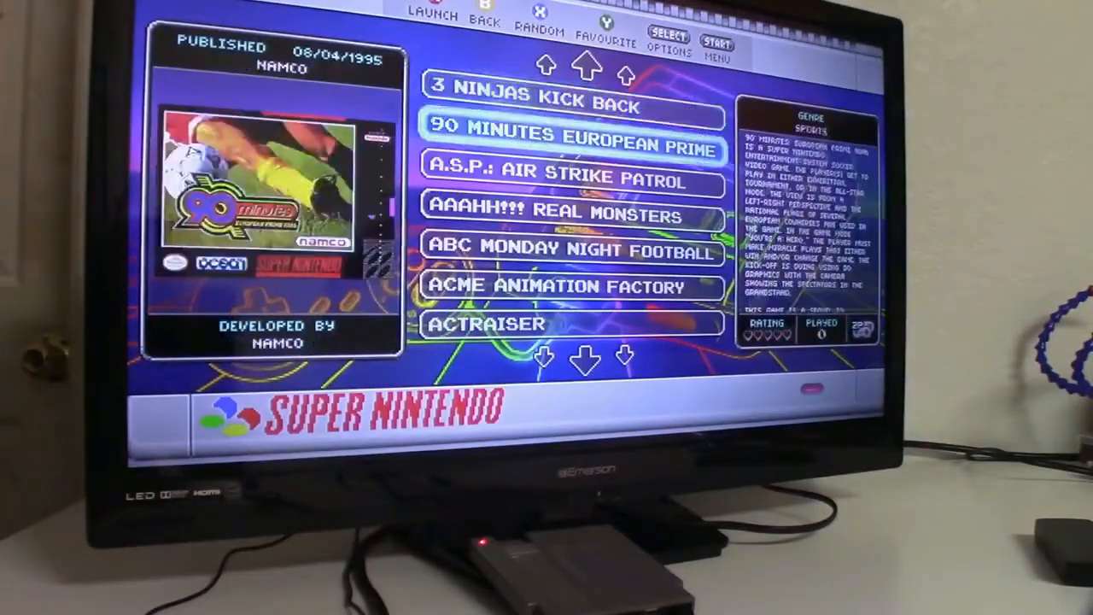
# - Browse the SNES and NES game lists, return to the carousel and bring up the main menu with Start
pyautogui.scroll(-3)
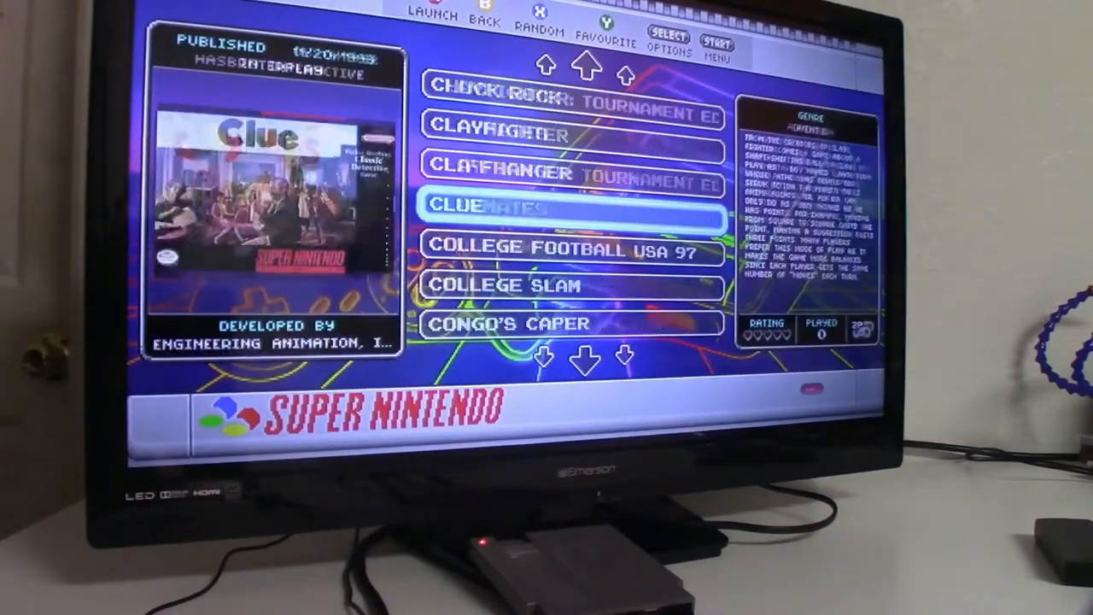
pyautogui.scroll(-3)
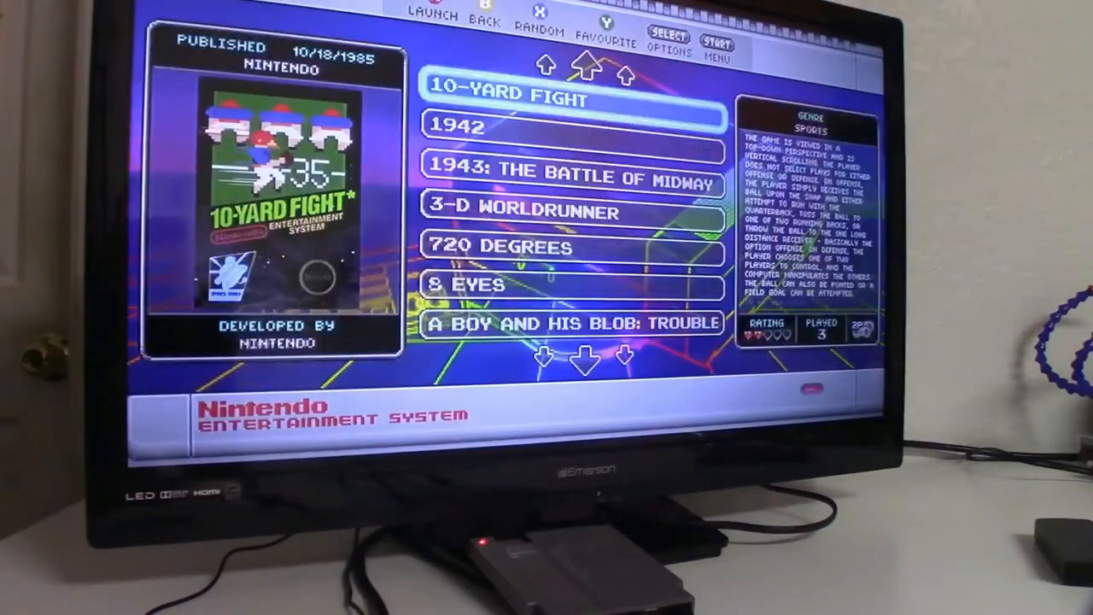
pyautogui.scroll(-3)
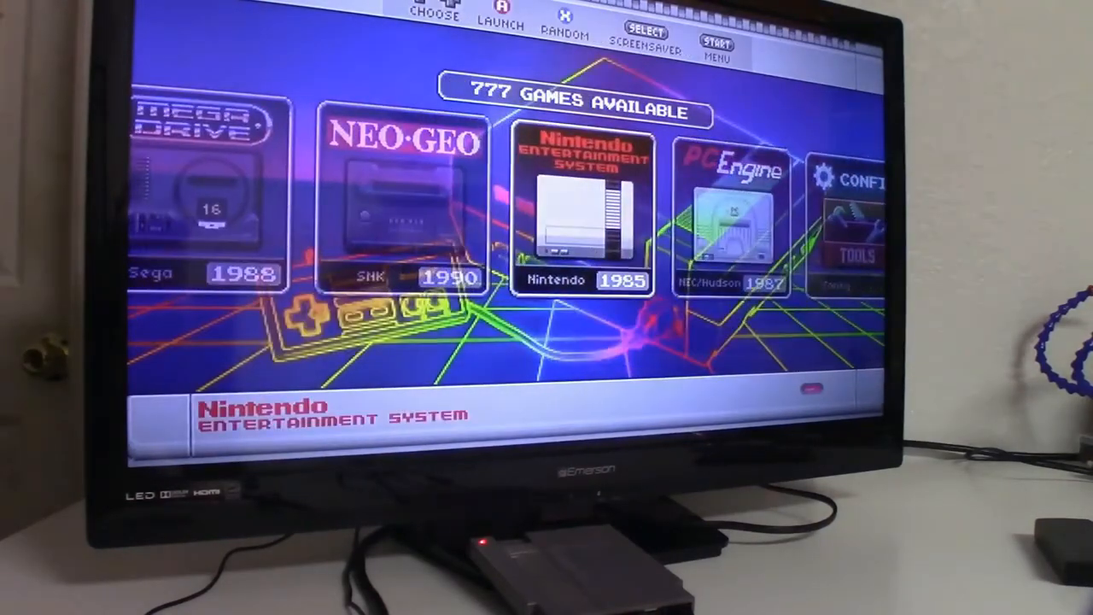
pyautogui.press('start')
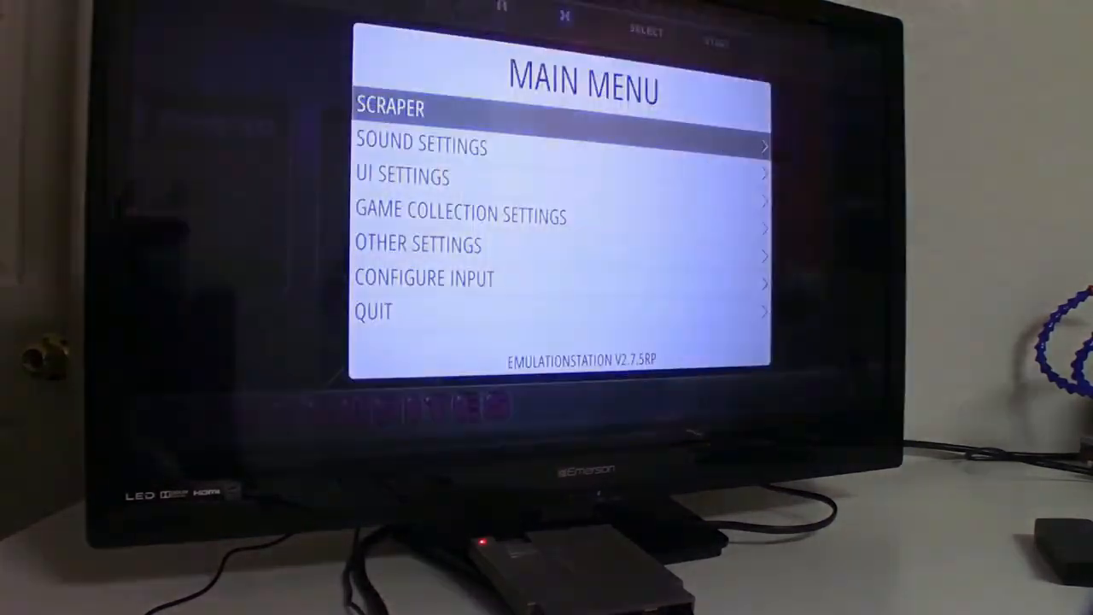